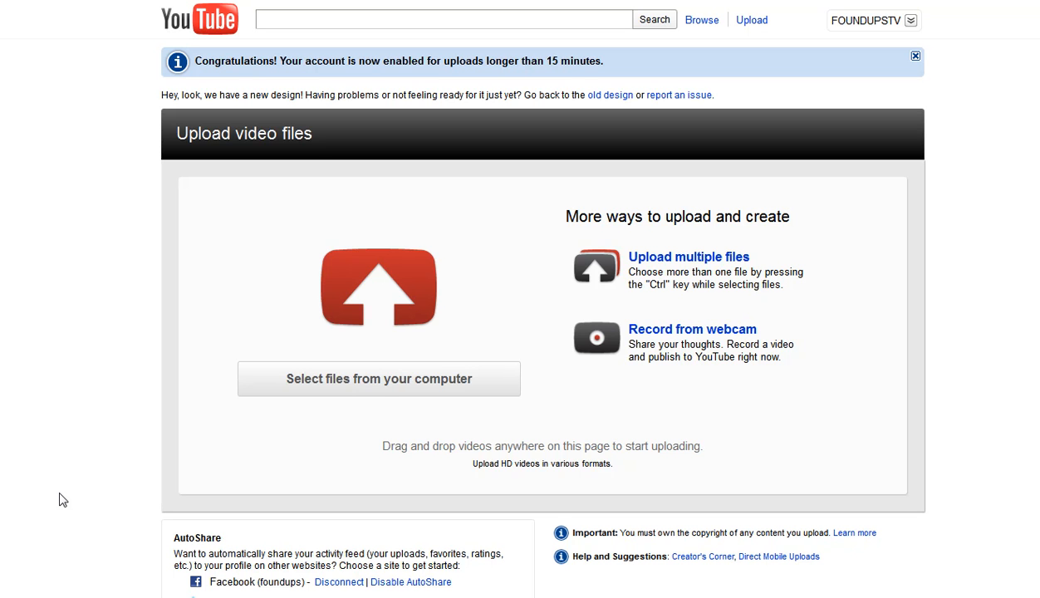
pyautogui.moveTo(779, 193)
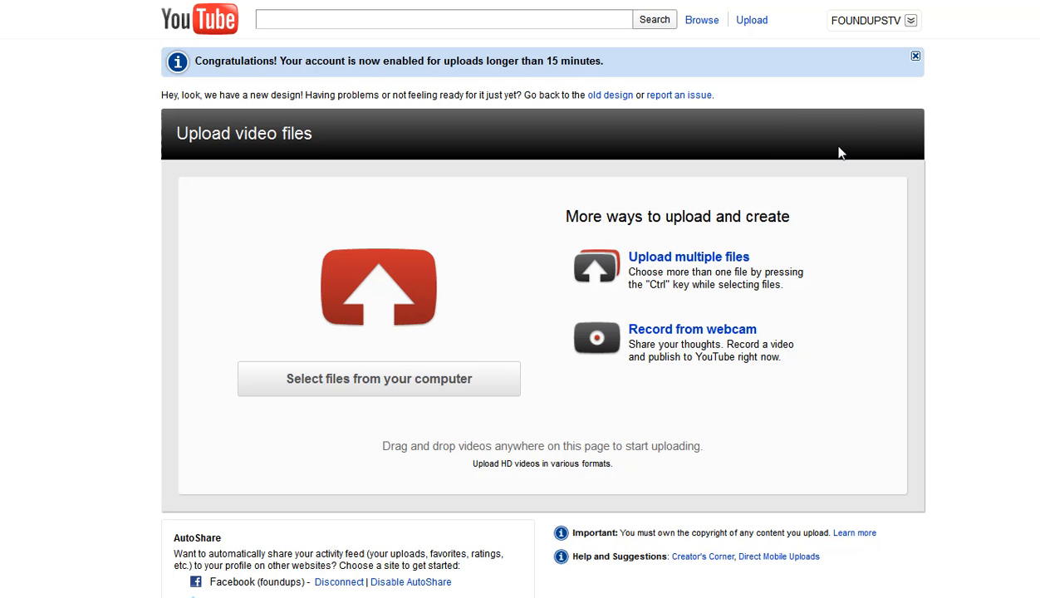
pyautogui.moveTo(587, 360)
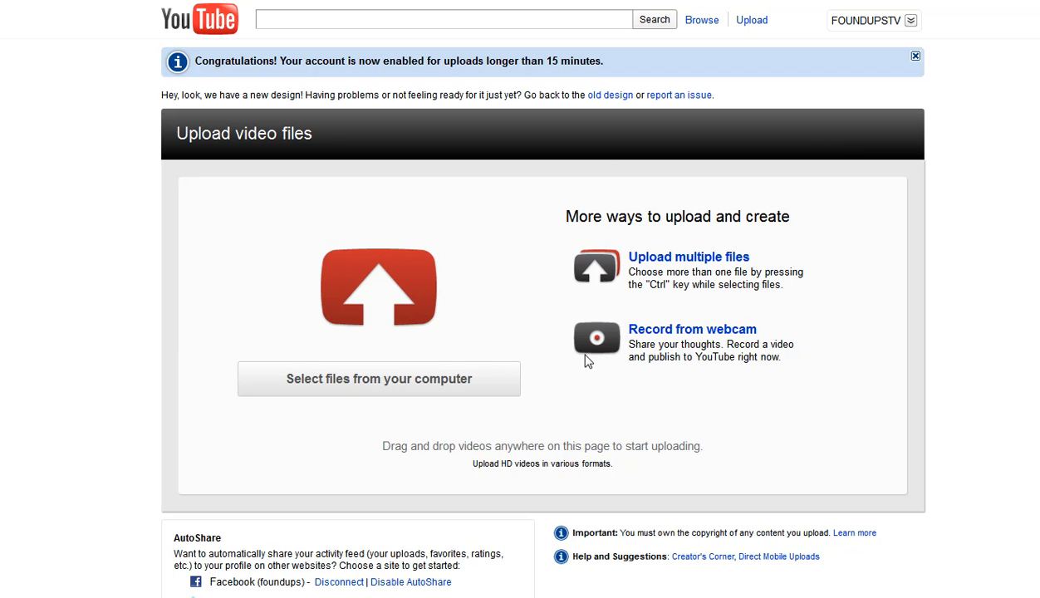
pyautogui.moveTo(465, 361)
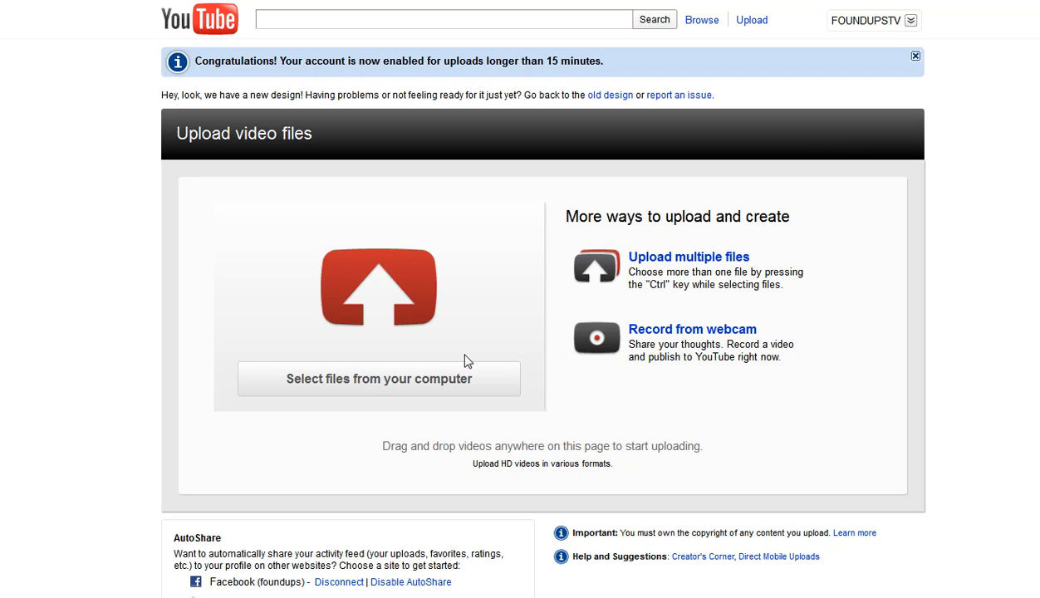
pyautogui.moveTo(277, 154)
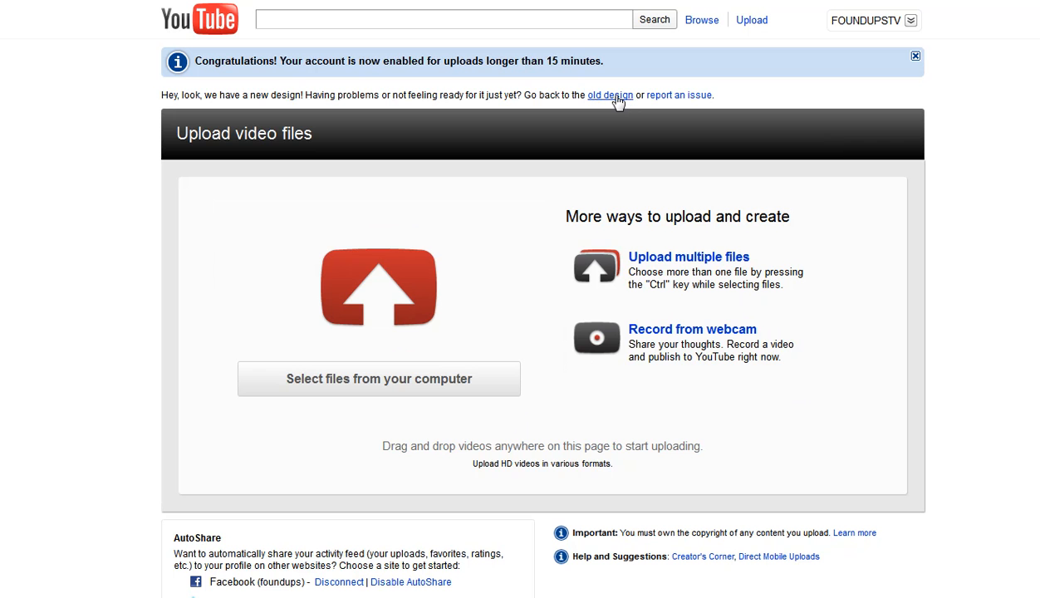
pyautogui.moveTo(614, 100)
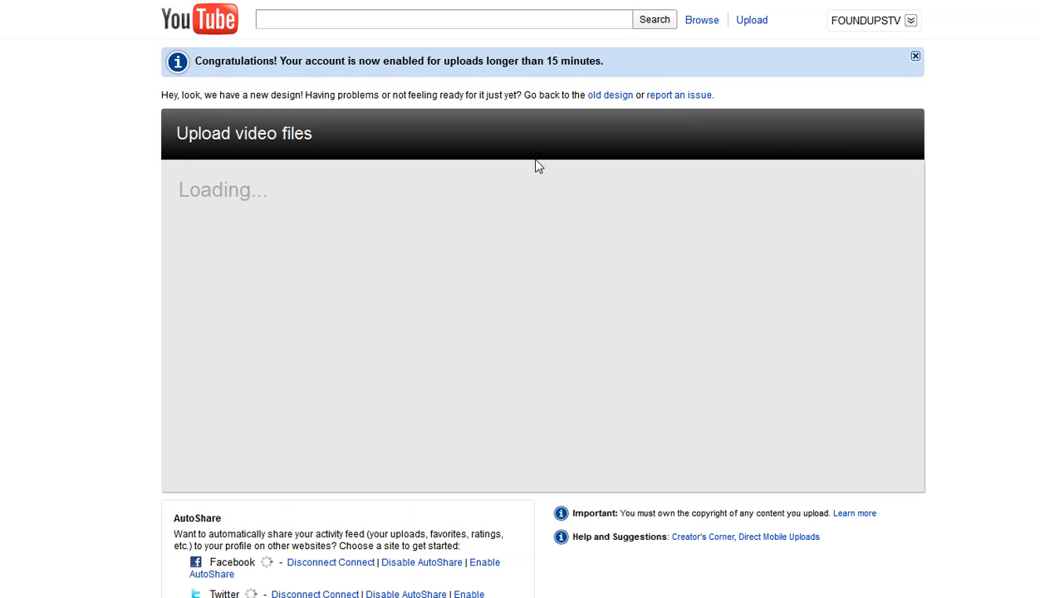
pyautogui.moveTo(203, 263)
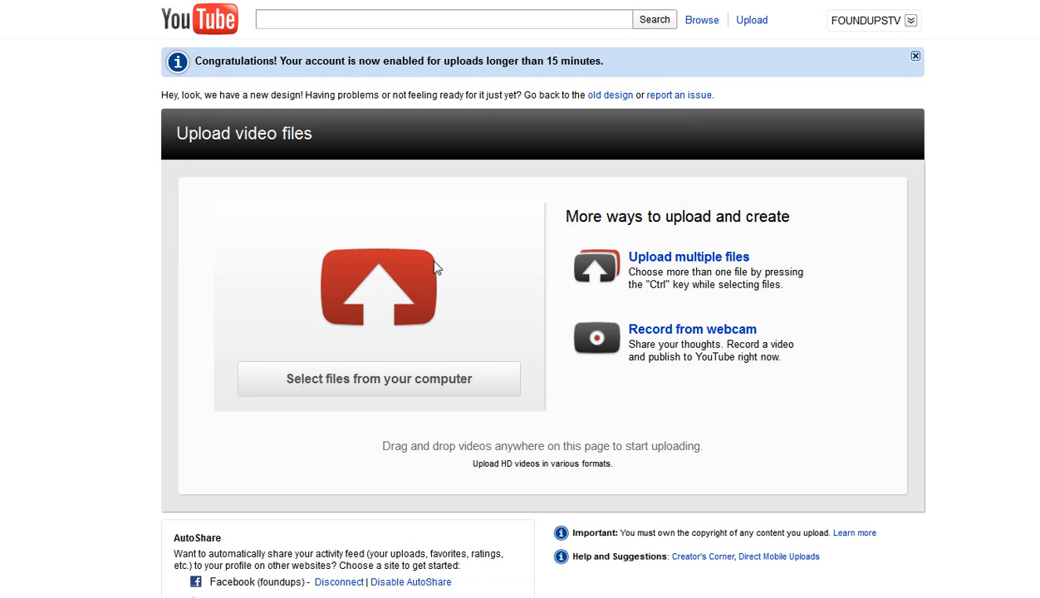
pyautogui.moveTo(673, 429)
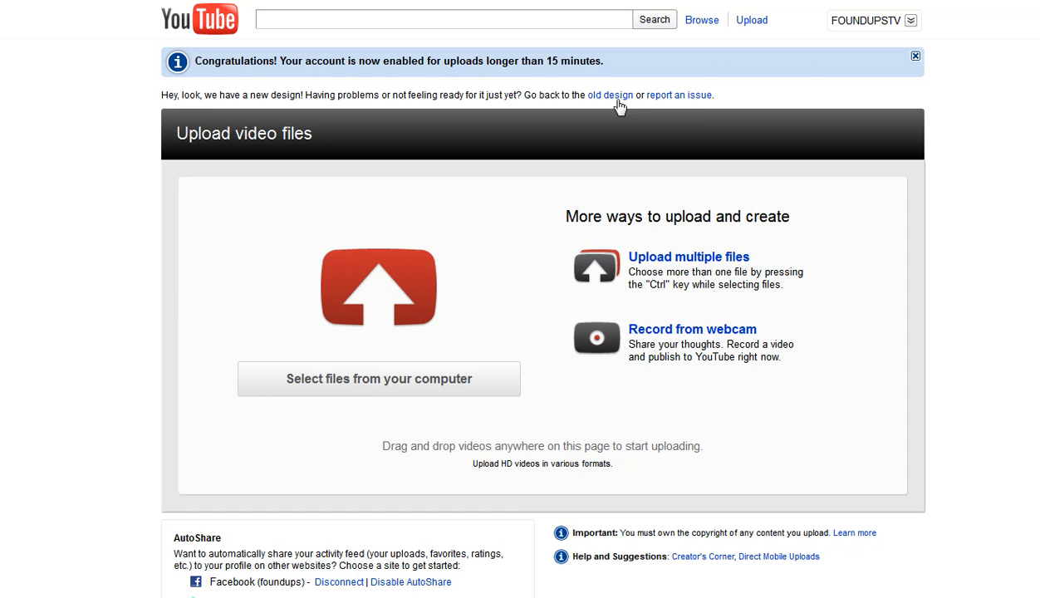
pyautogui.moveTo(610, 95)
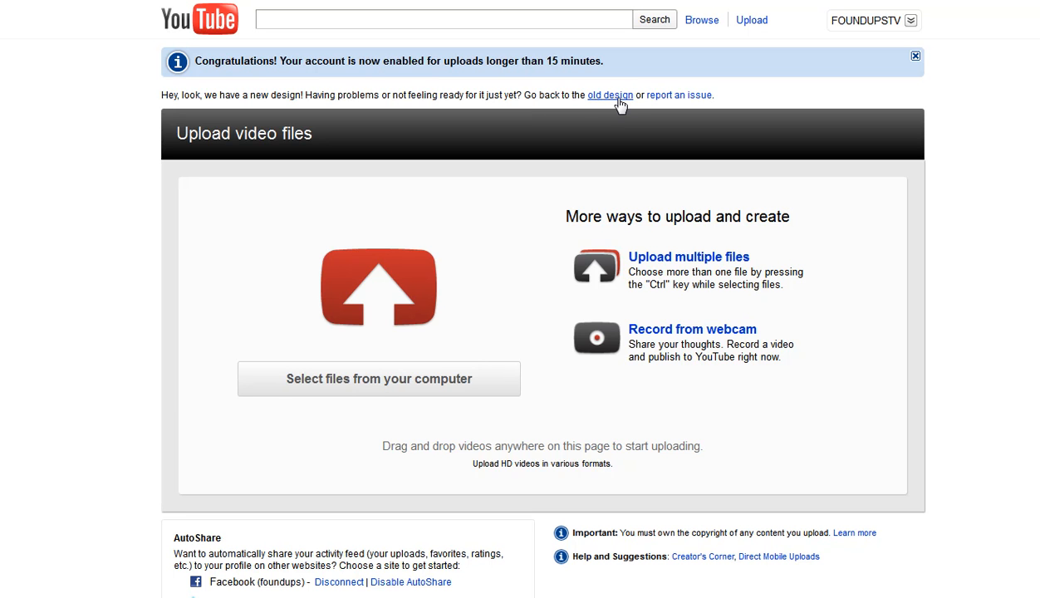
# - Switch back to the old Video File Upload page design
pyautogui.click(609, 94)
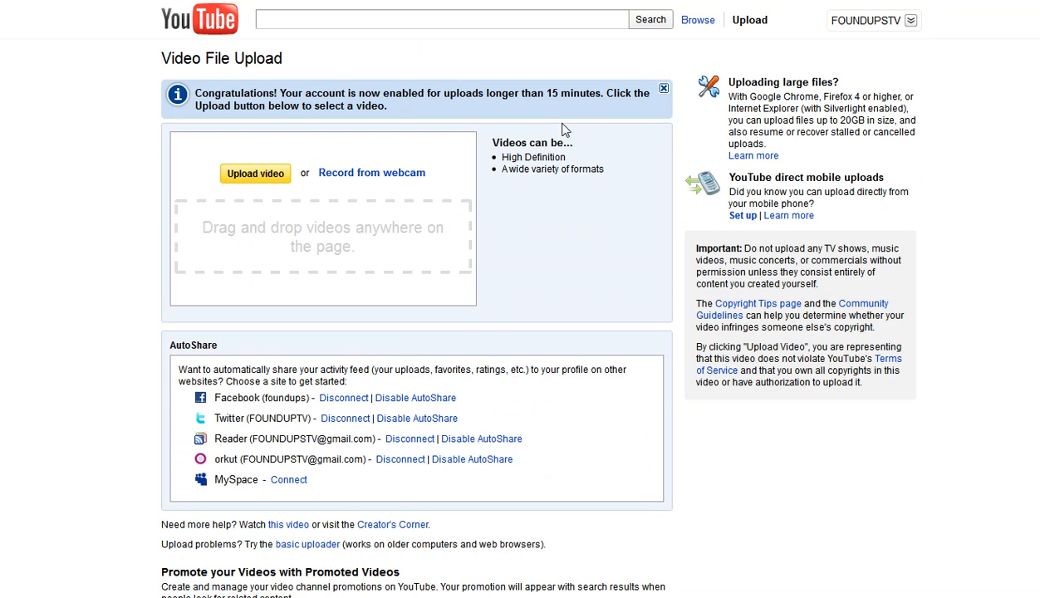
pyautogui.moveTo(372, 173)
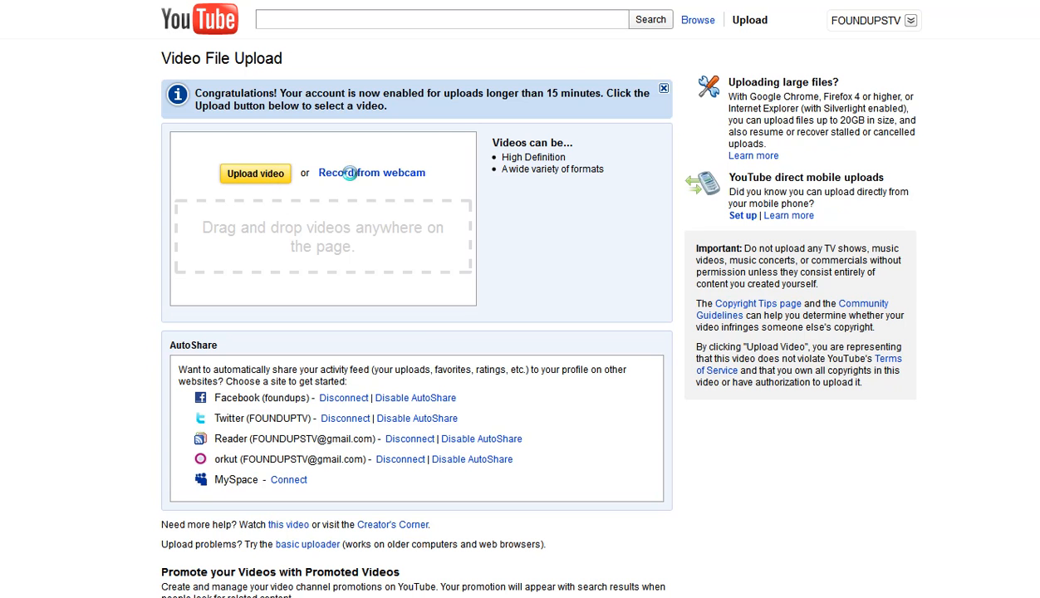
# - Select Techstars, Hmm_forget and another MP4 file in the file-open dialog
pyautogui.click(255, 173)
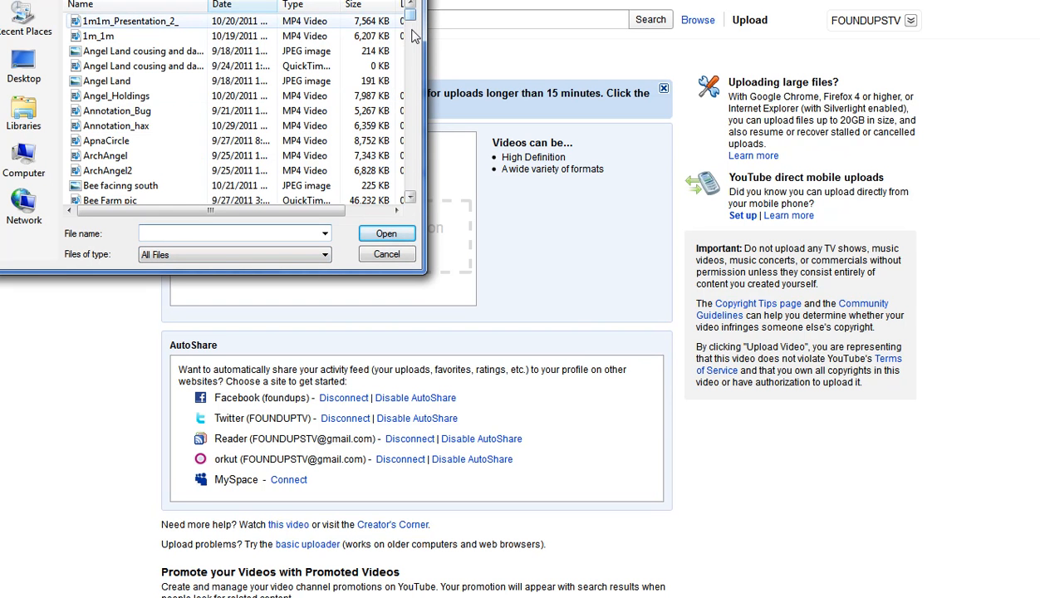
pyautogui.scroll(-3)
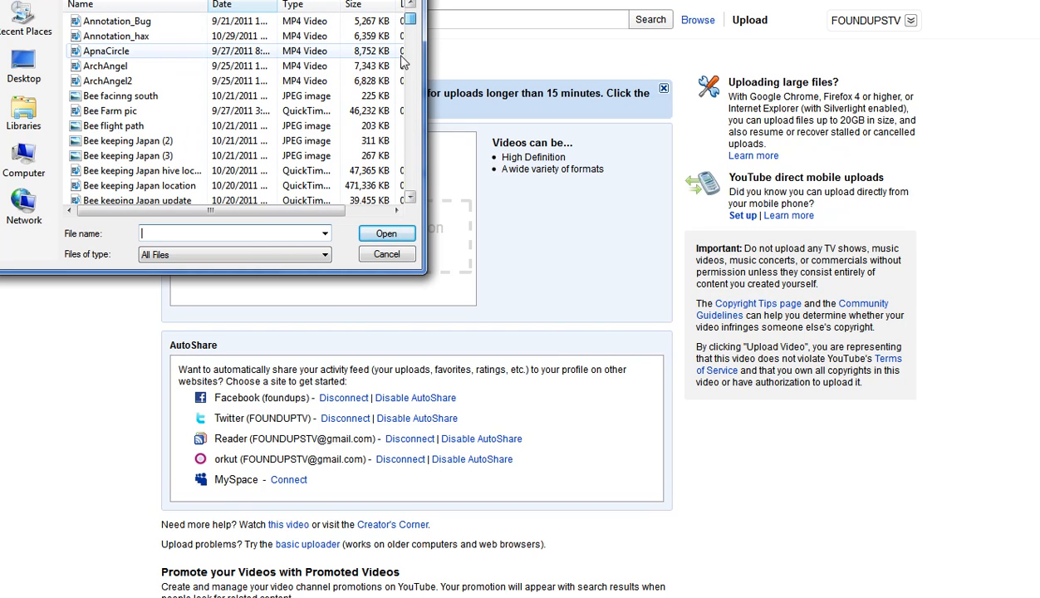
pyautogui.scroll(-3)
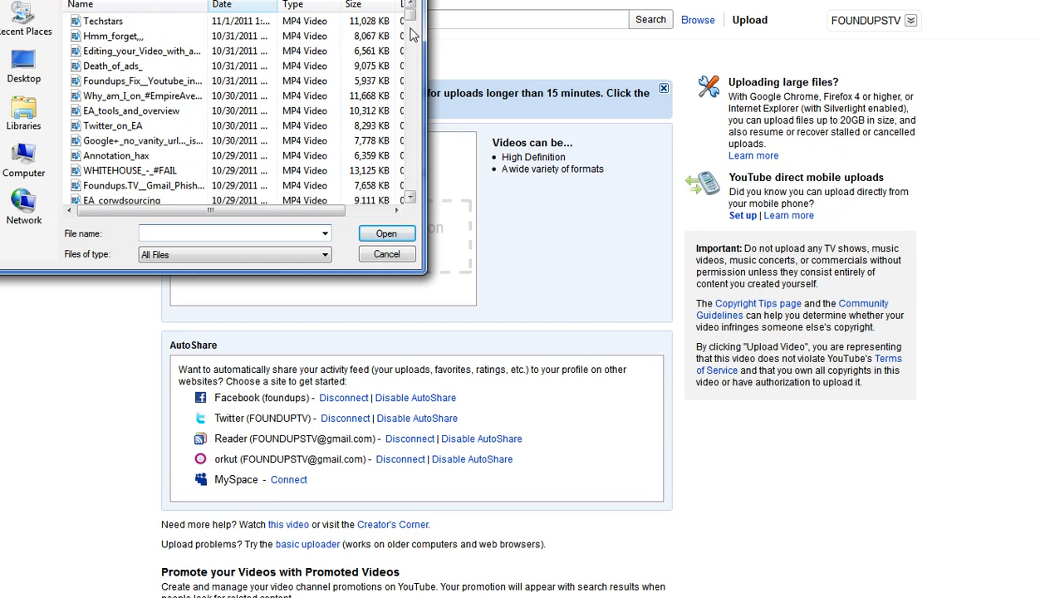
pyautogui.click(103, 21)
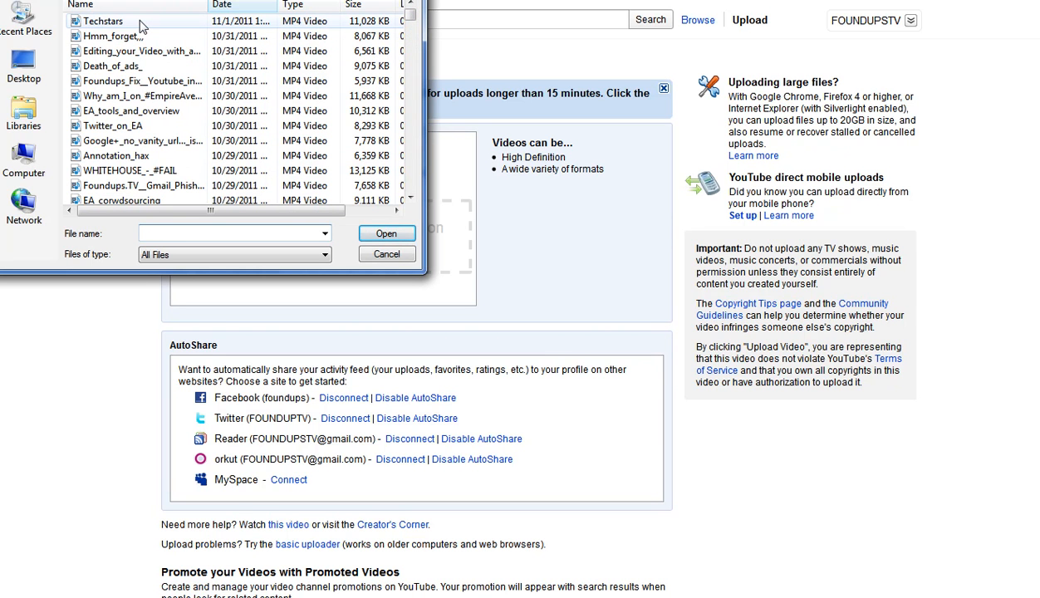
pyautogui.click(101, 21)
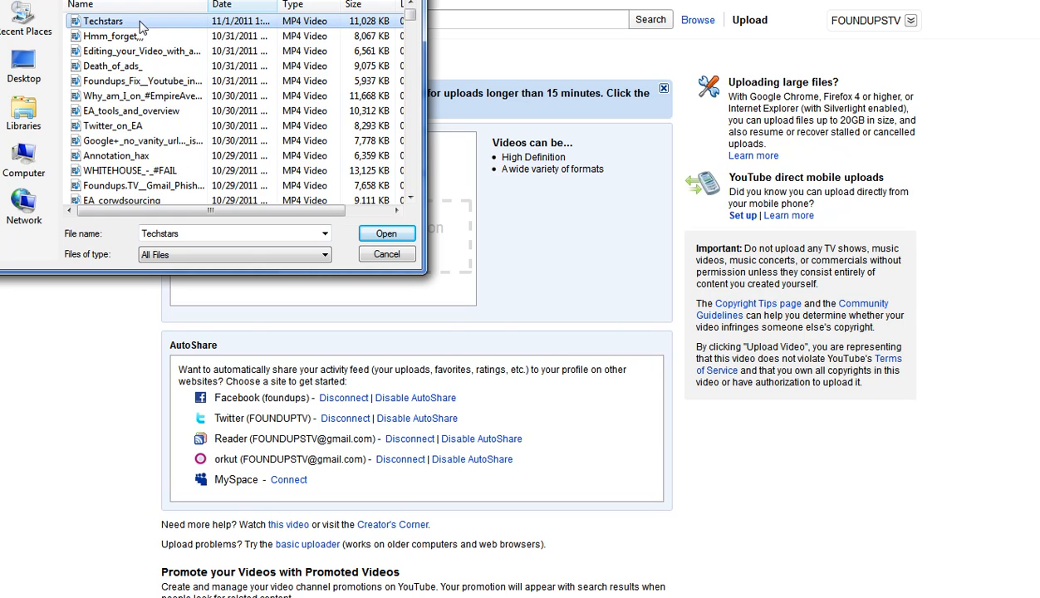
pyautogui.moveTo(136, 36)
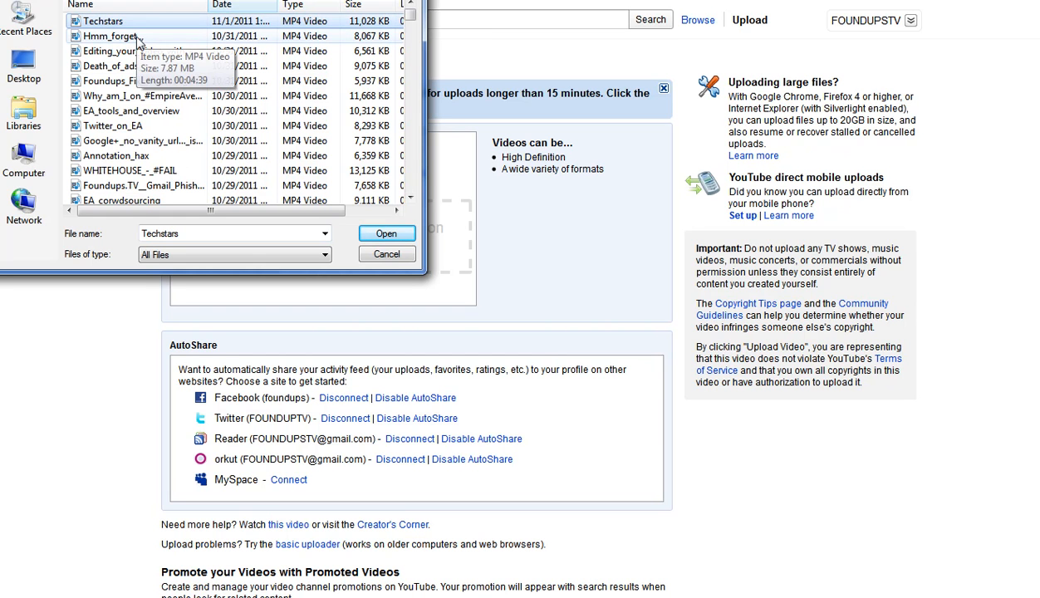
pyautogui.click(103, 20)
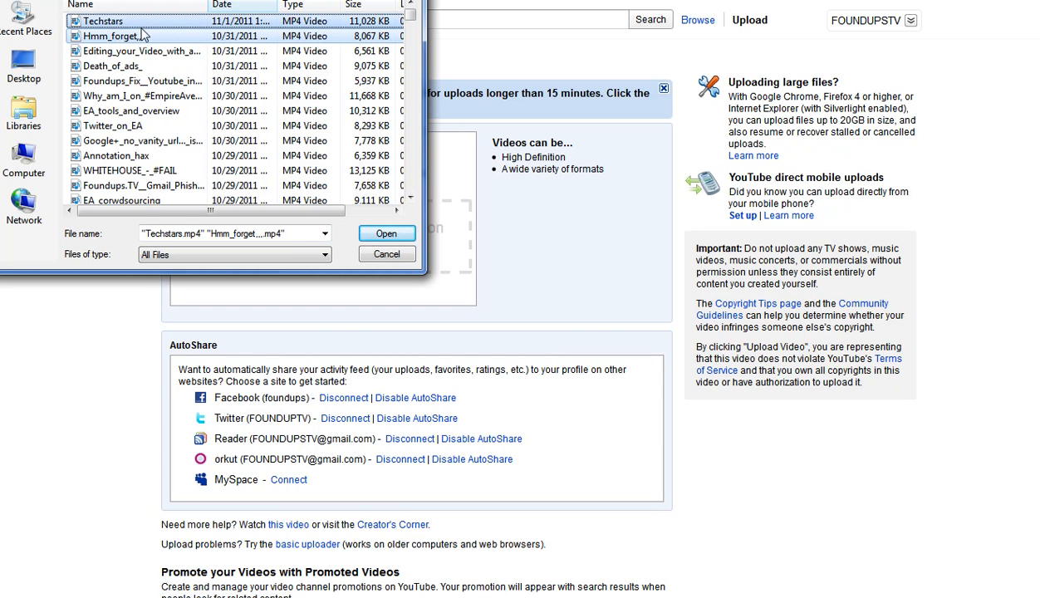
pyautogui.click(141, 50)
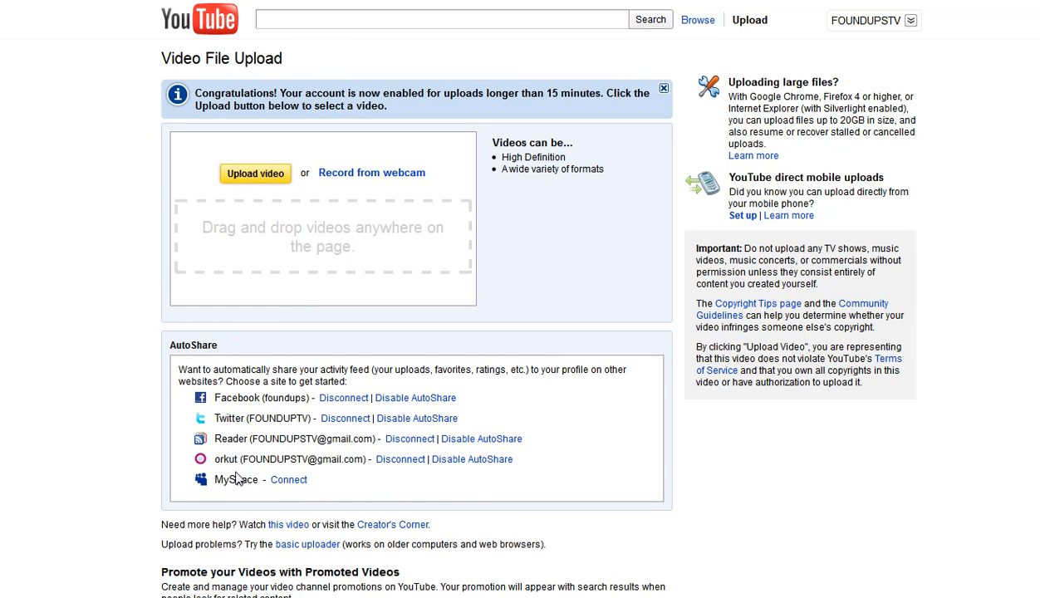
# - Start the uploads and set Techstars.mp4's privacy to Unlisted
pyautogui.click(255, 172)
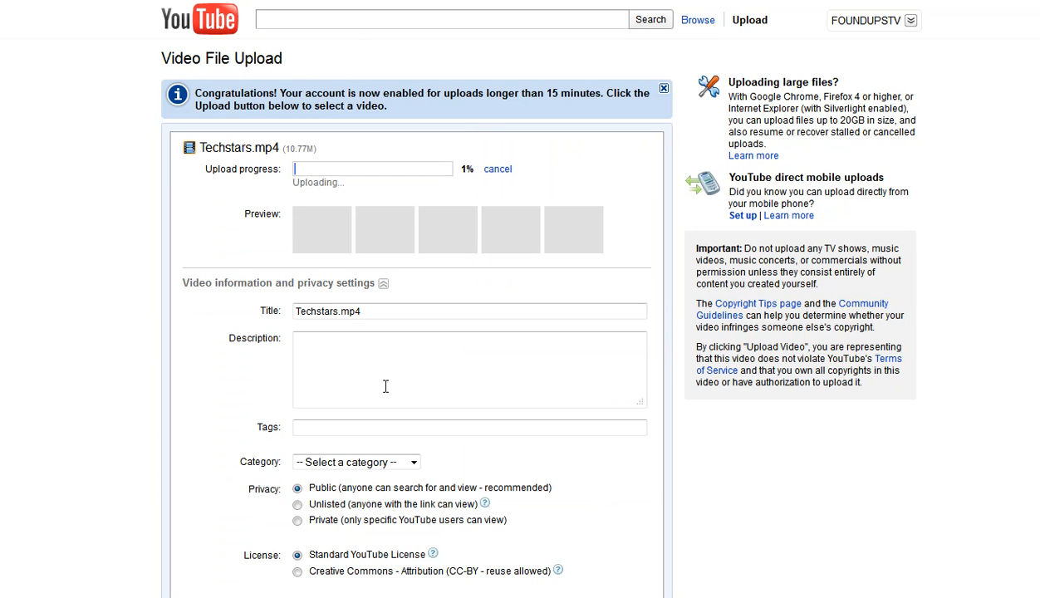
pyautogui.scroll(-3)
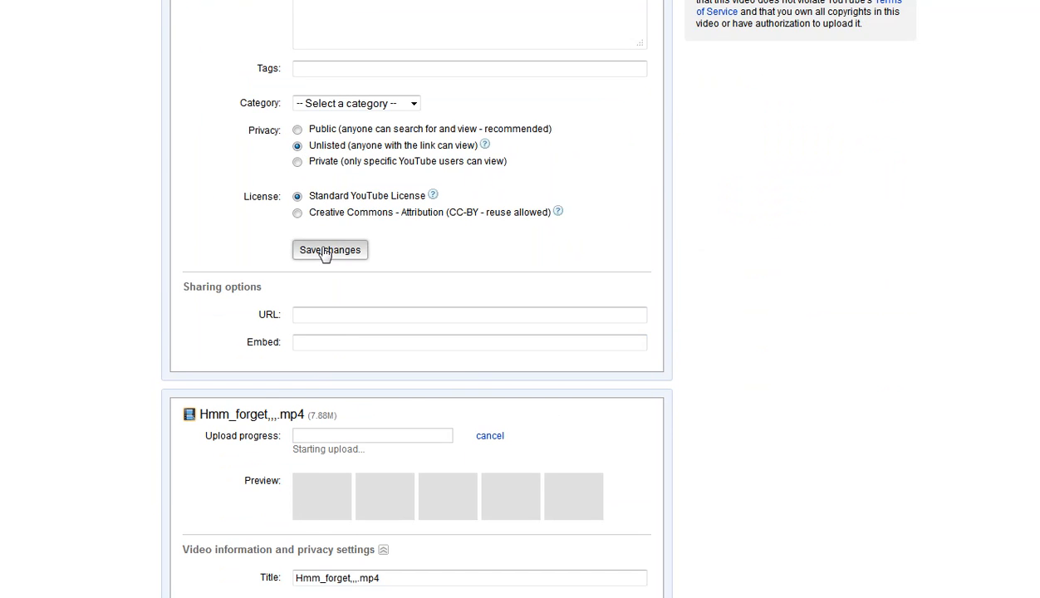
pyautogui.scroll(-3)
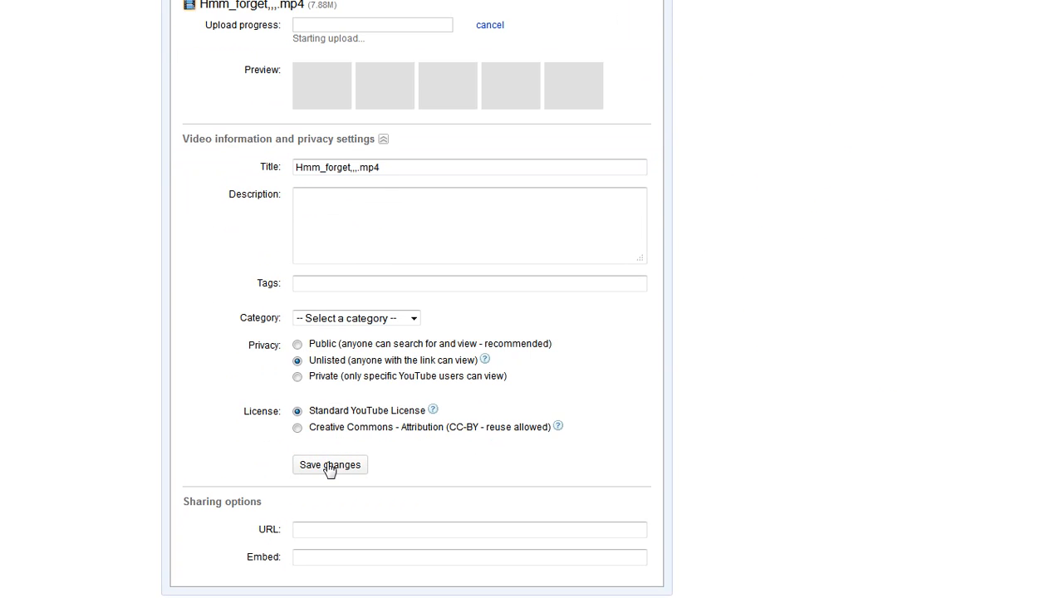
pyautogui.scroll(-3)
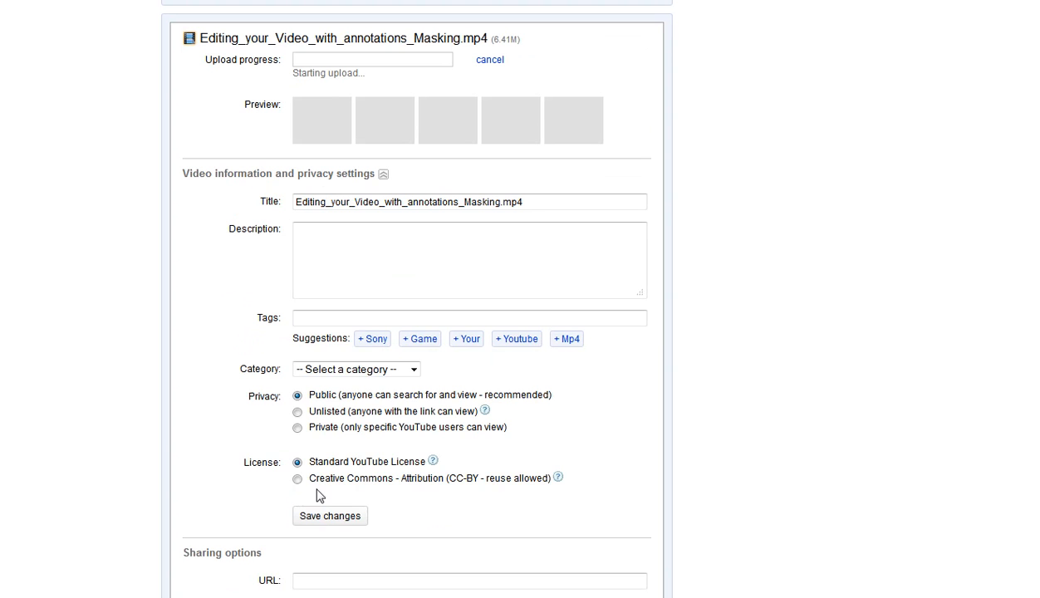
pyautogui.click(297, 412)
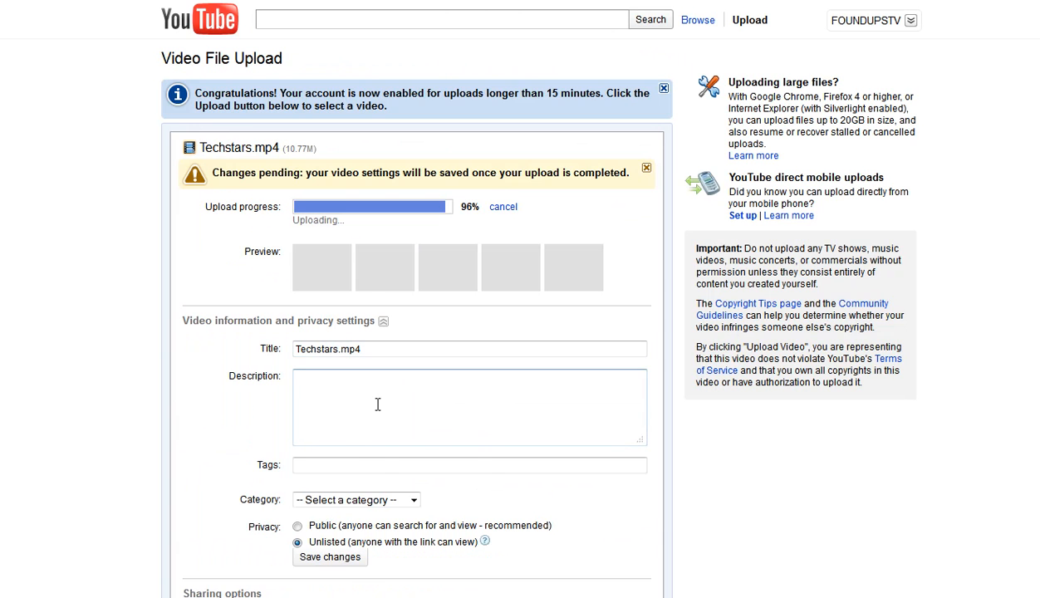
# - Save Techstars.mp4's Unlisted privacy settings until the saved confirmation appears
pyautogui.scroll(-3)
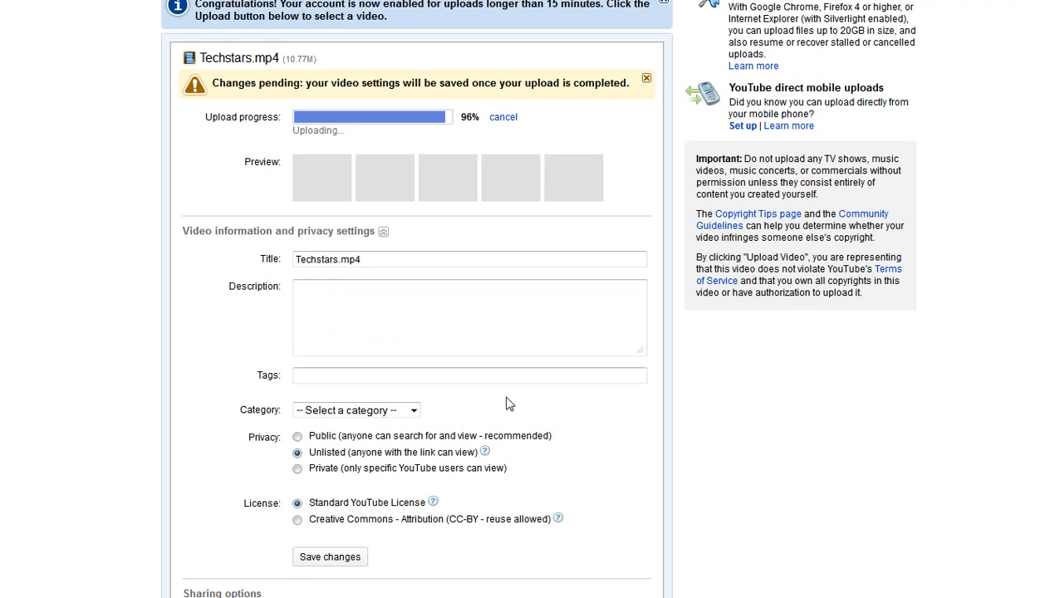
pyautogui.click(329, 556)
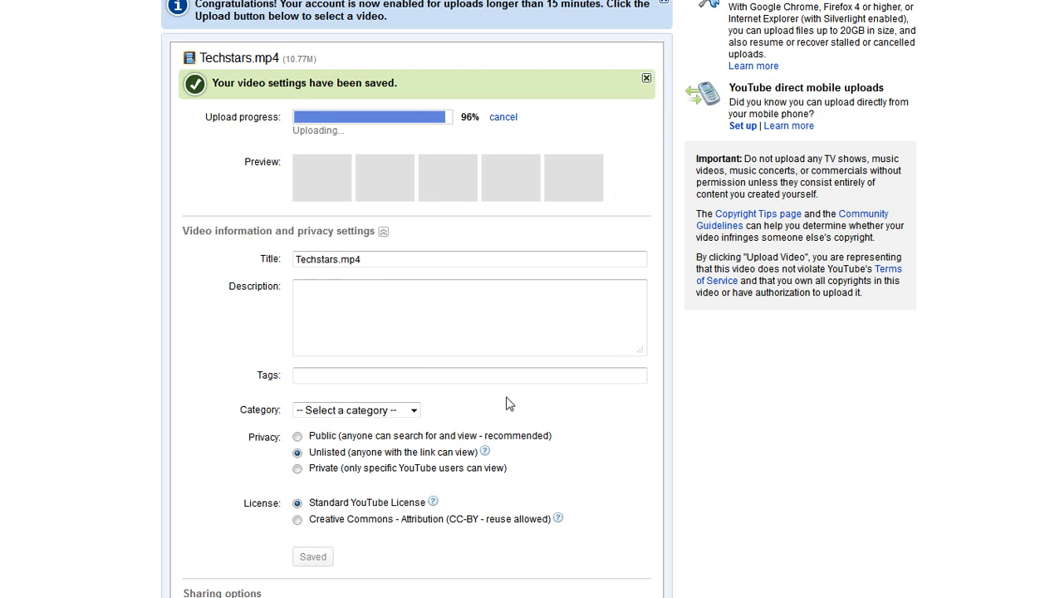